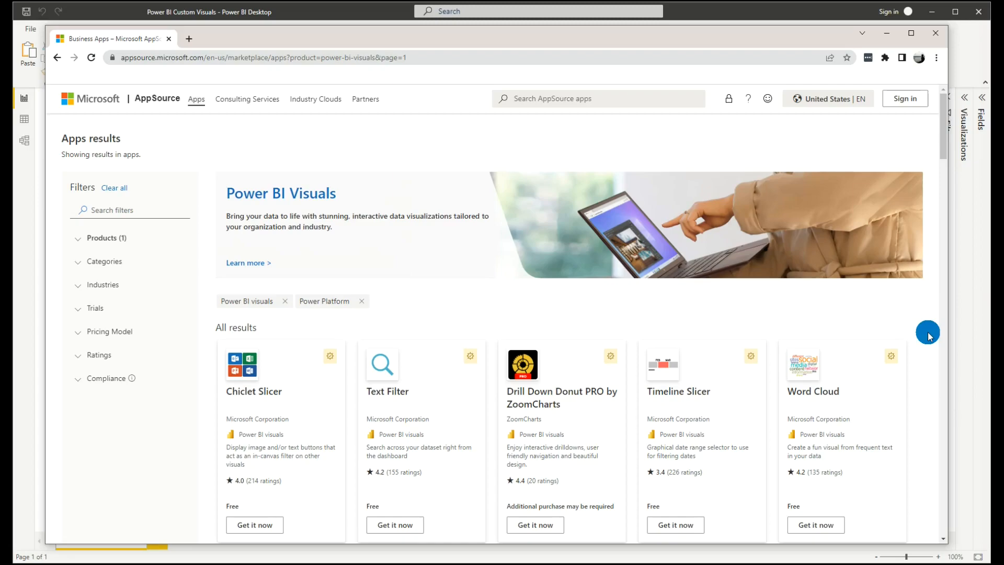
mouse_move(905, 322)
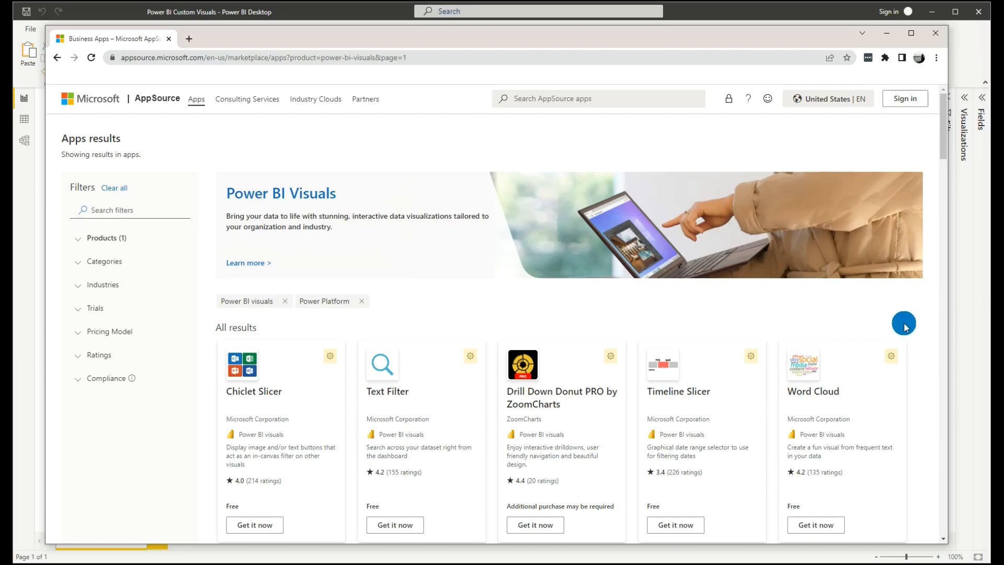
Step: Browse down the AppSource visuals listing and edit the results page number in the address
scroll(down, 3)
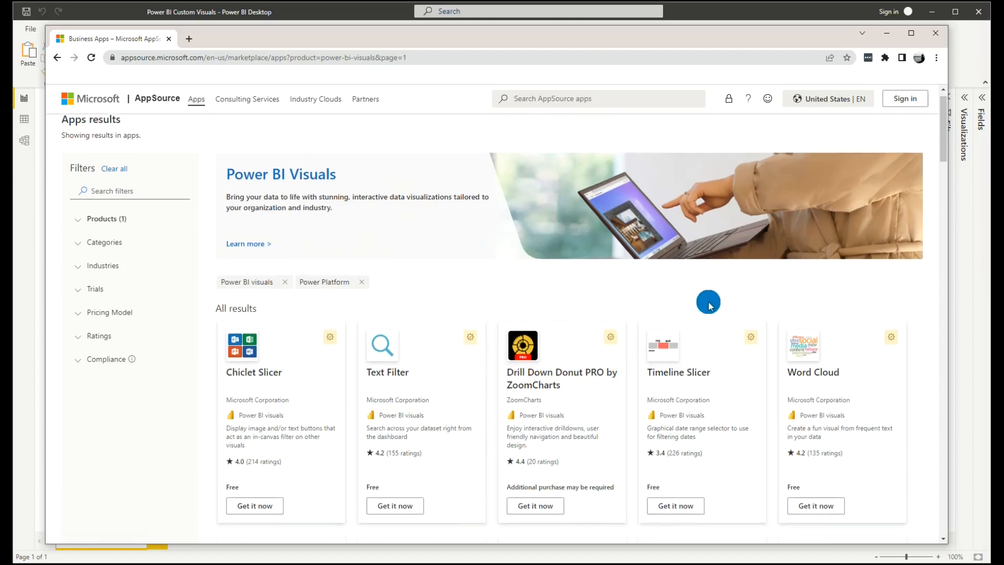
scroll(down, 3)
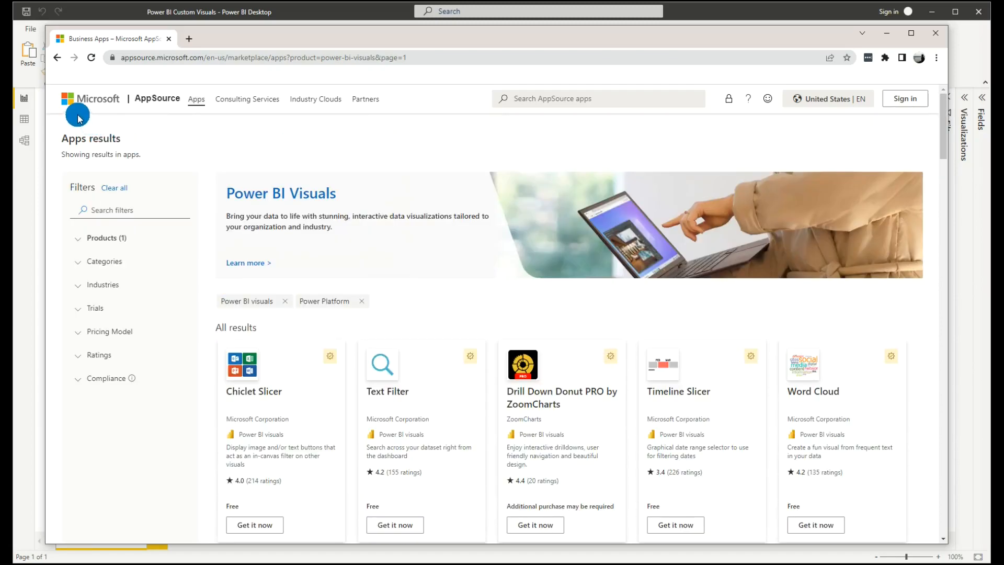
mouse_move(253, 193)
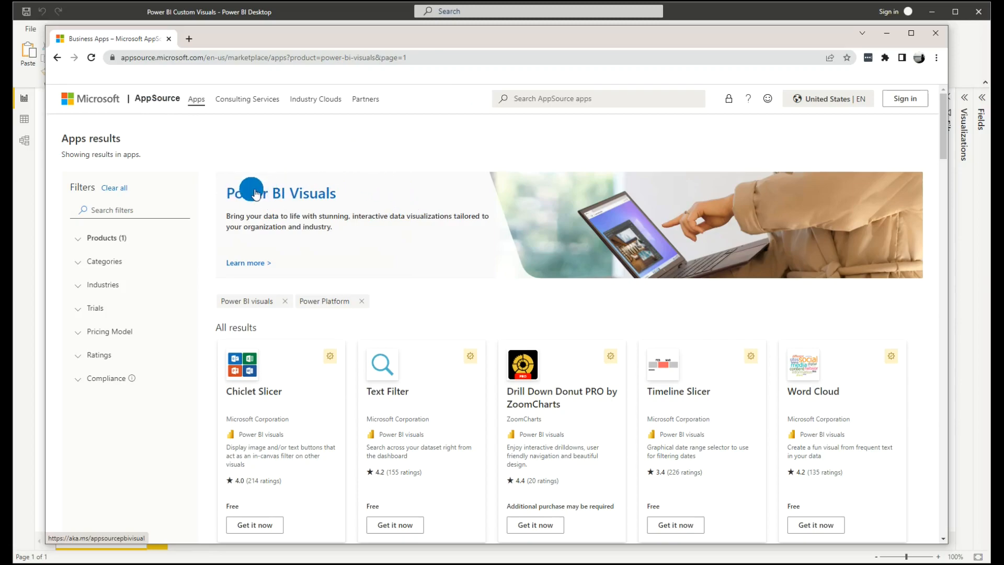
mouse_move(402, 228)
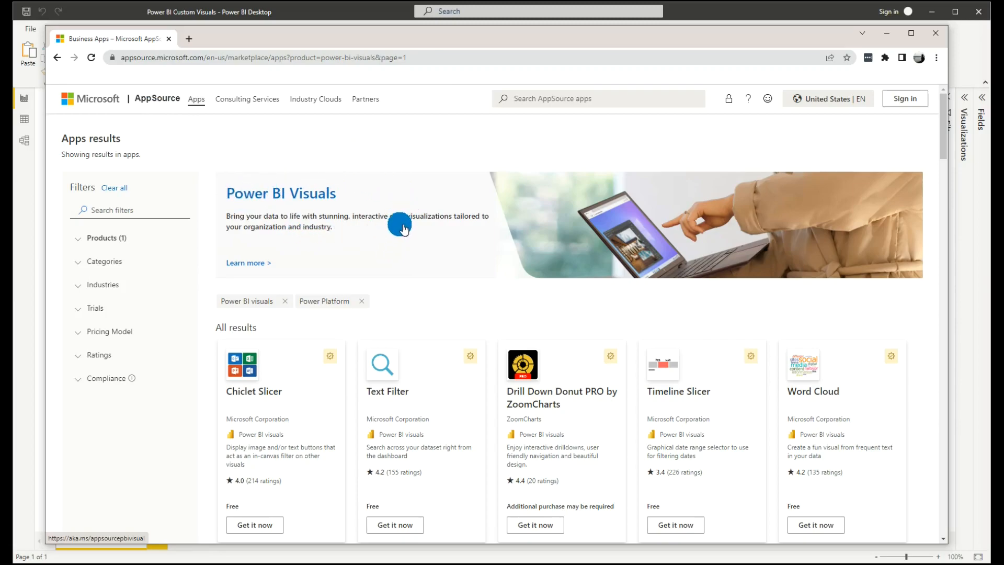
scroll(down, 3)
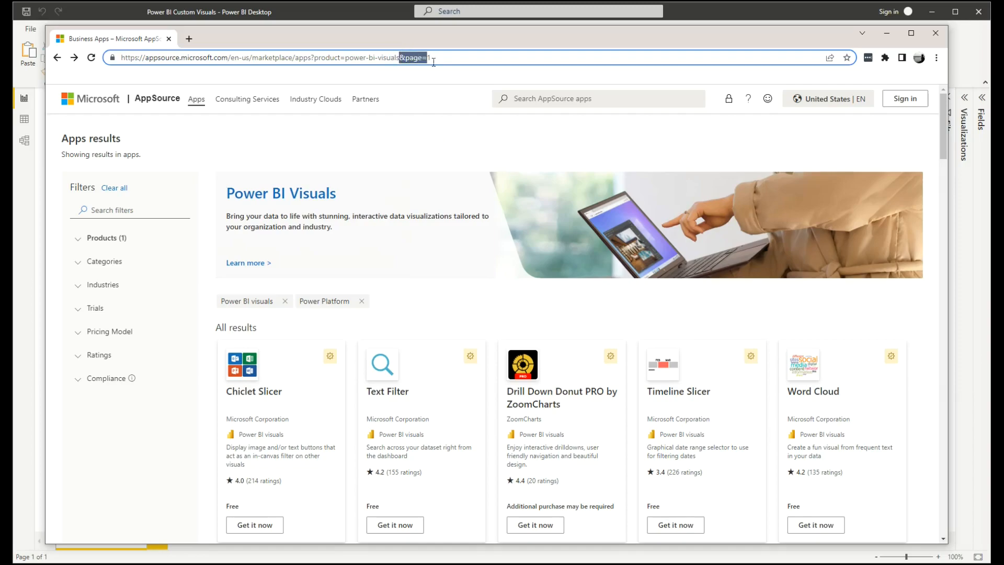
click(434, 58)
text(2)
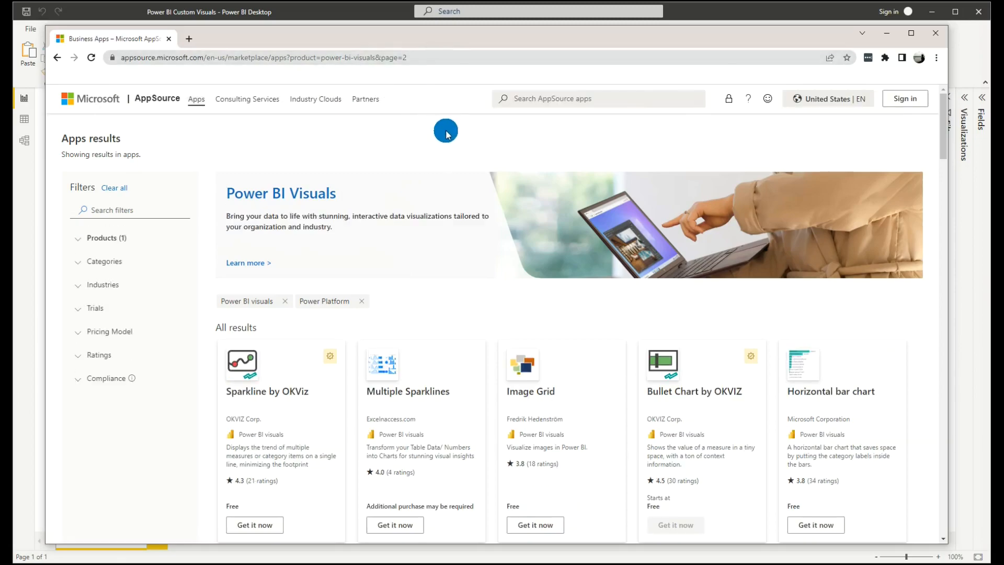
Step: Return the address to page 1, then scroll further through the report's visuals table
scroll(down, 3)
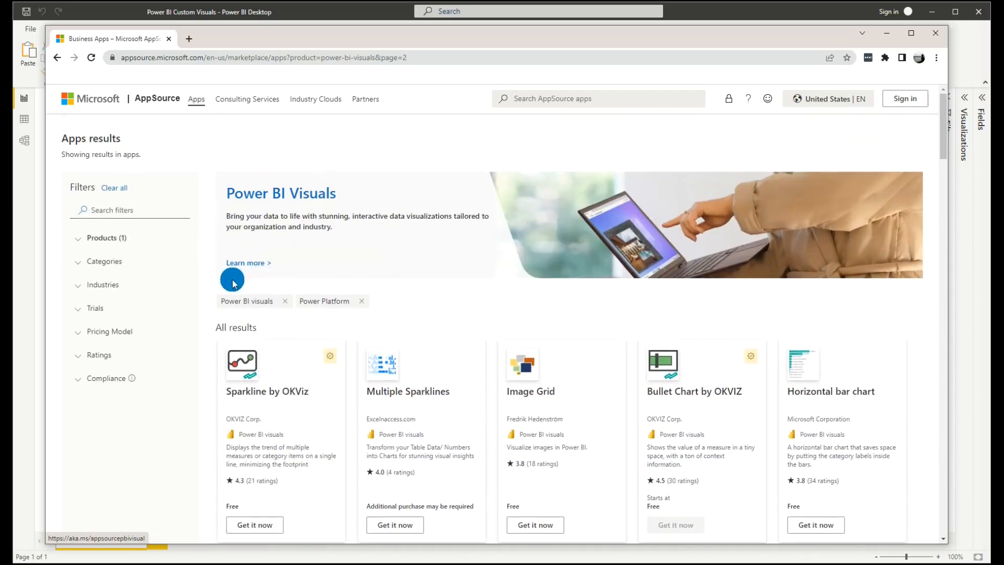
click(452, 57)
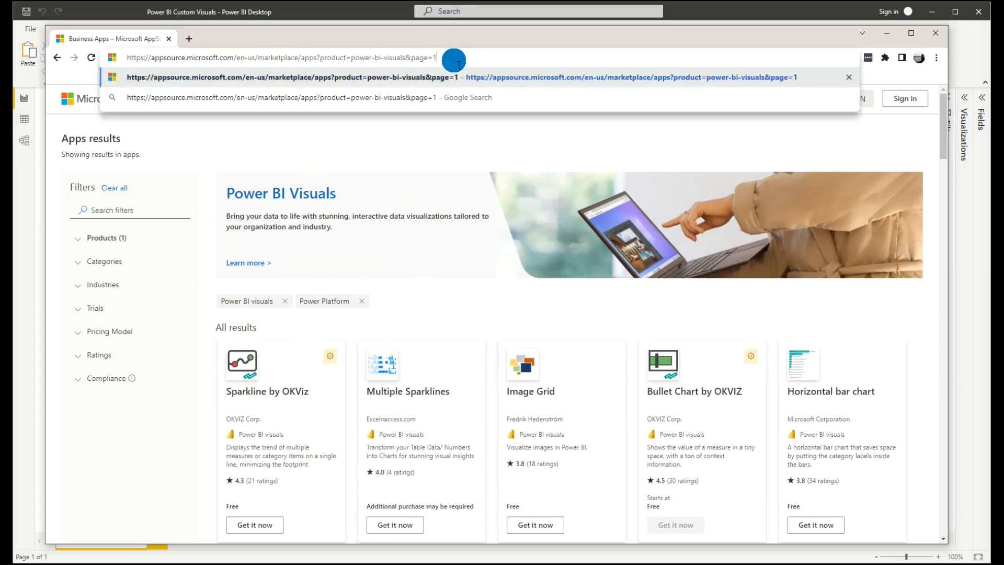
scroll(down, 3)
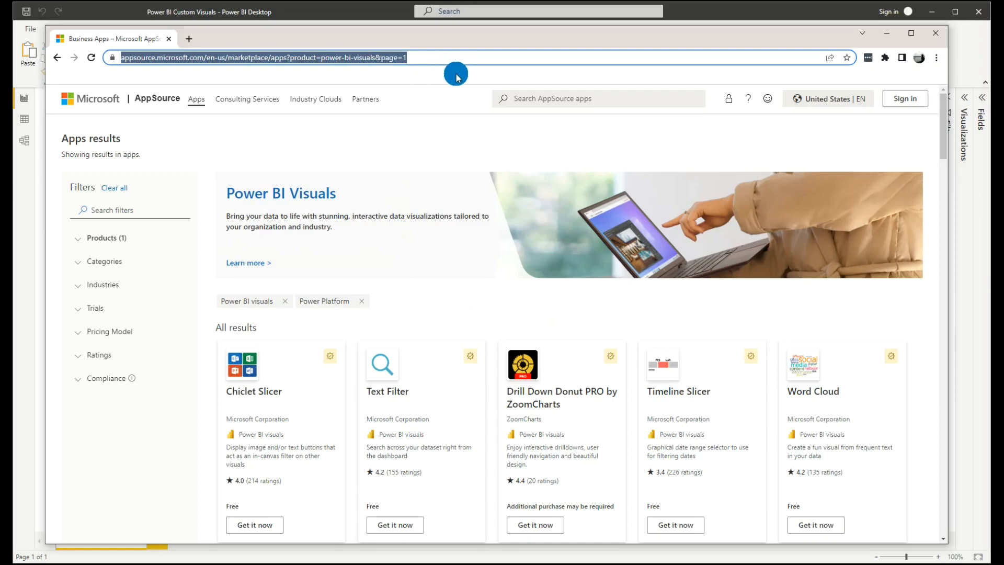
mouse_move(568, 333)
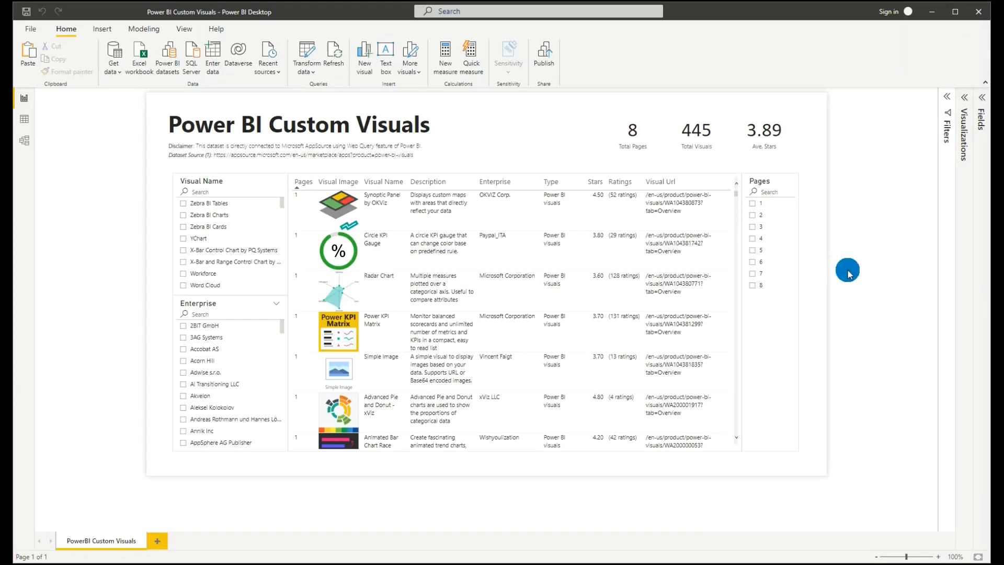
mouse_move(143, 108)
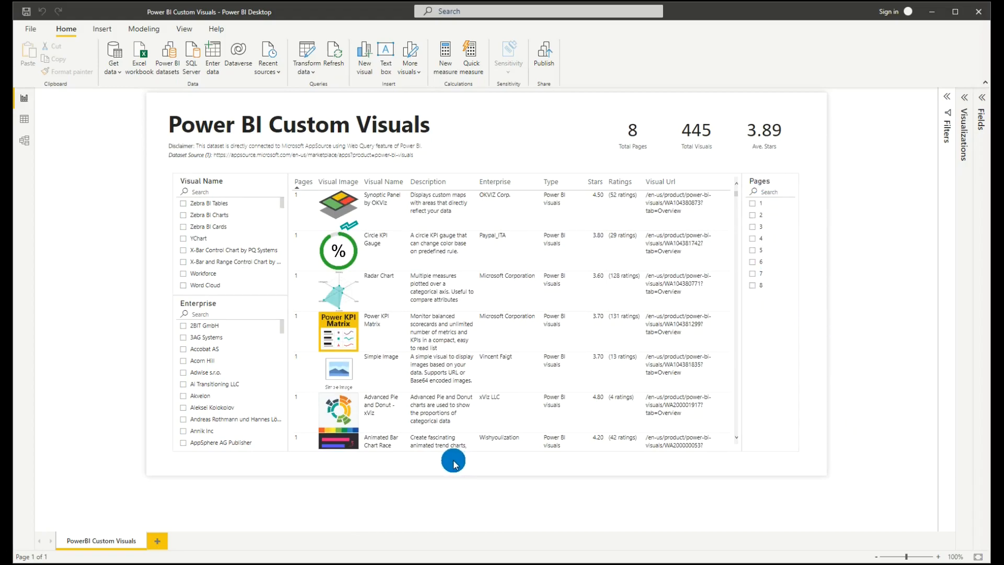
mouse_move(343, 407)
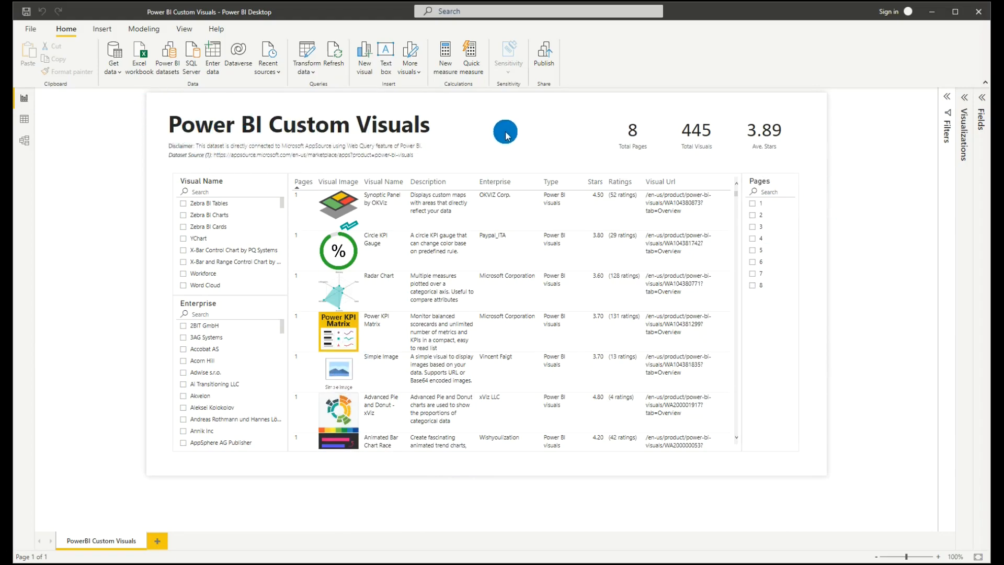
mouse_move(605, 128)
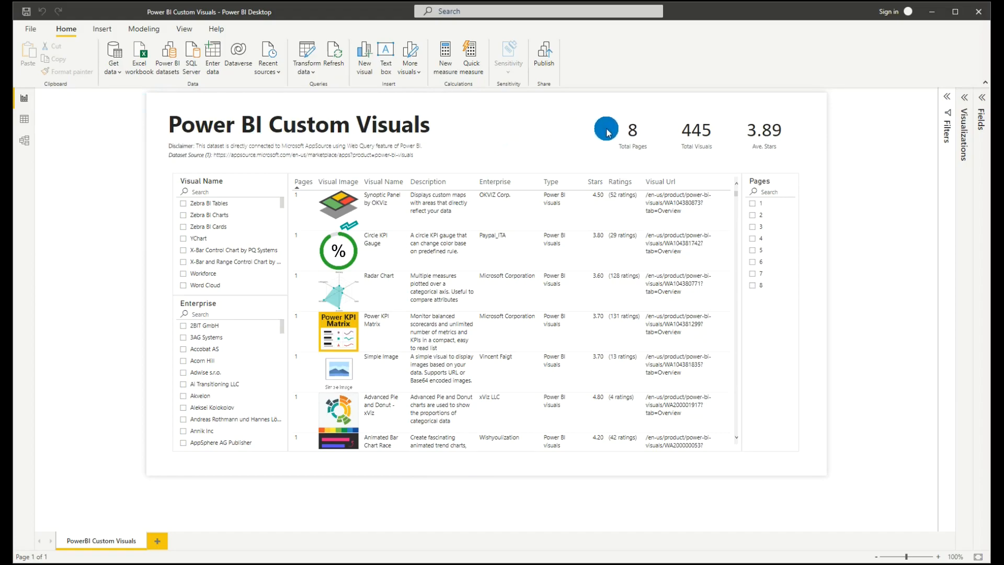
mouse_move(158, 102)
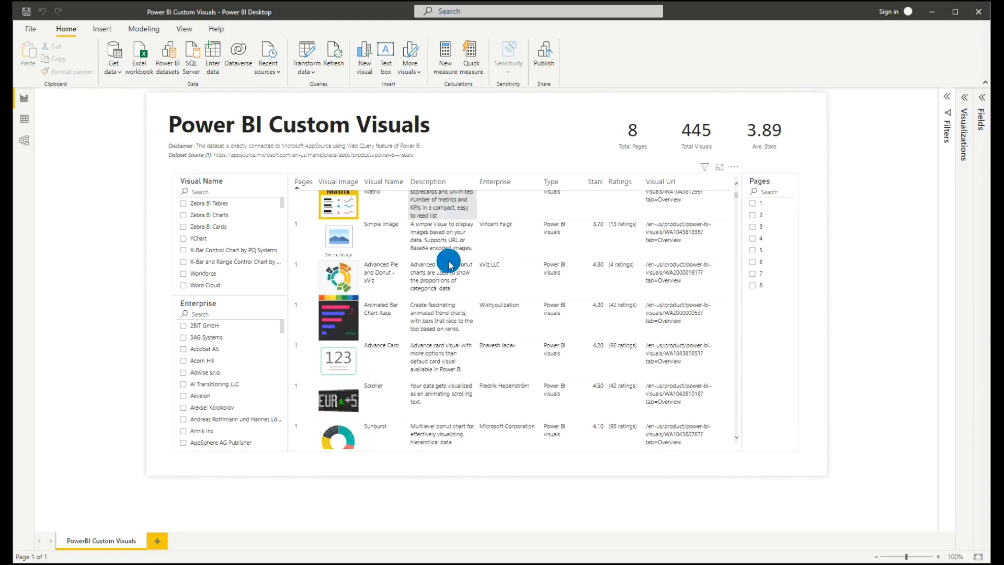
scroll(down, 3)
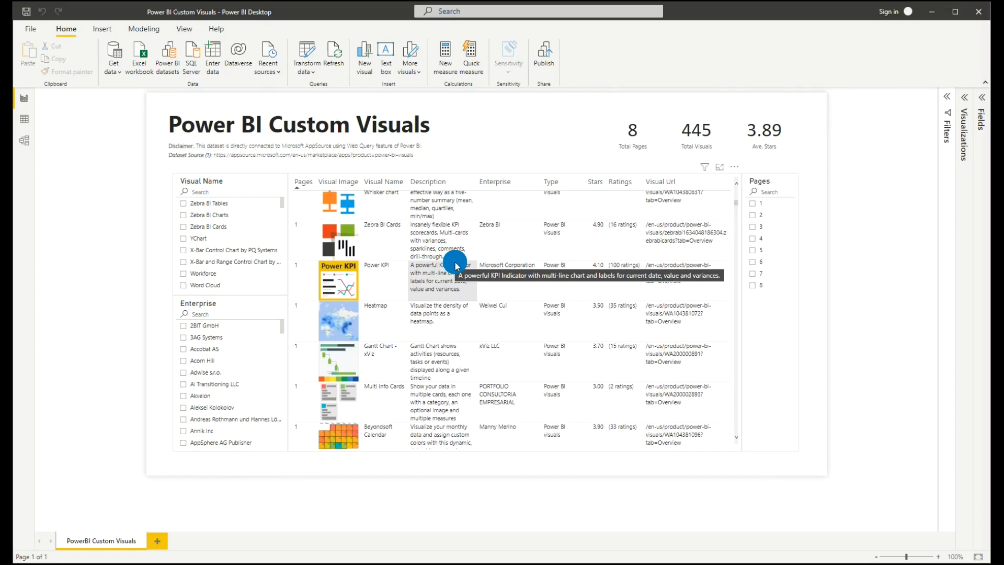
mouse_move(815, 275)
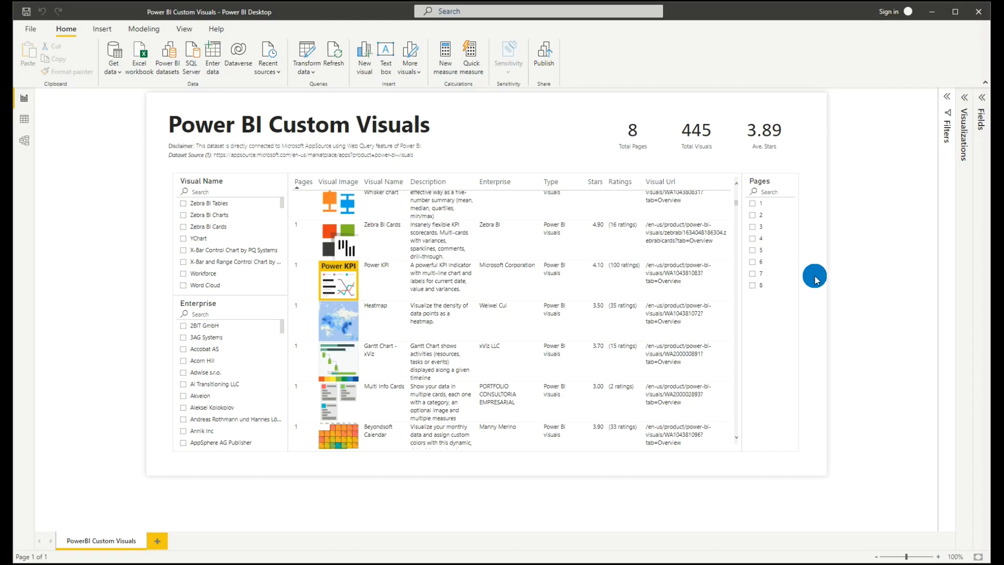
mouse_move(679, 543)
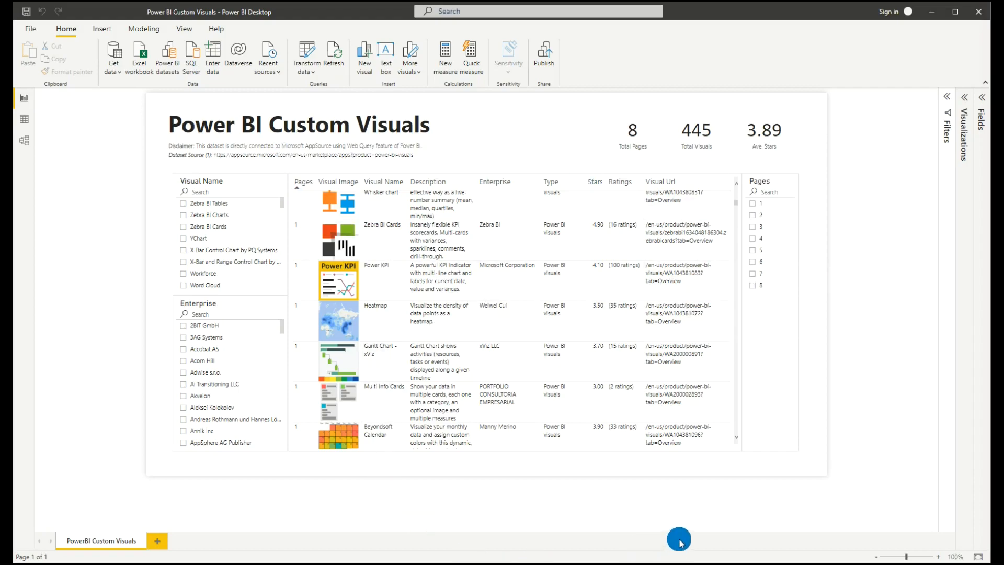